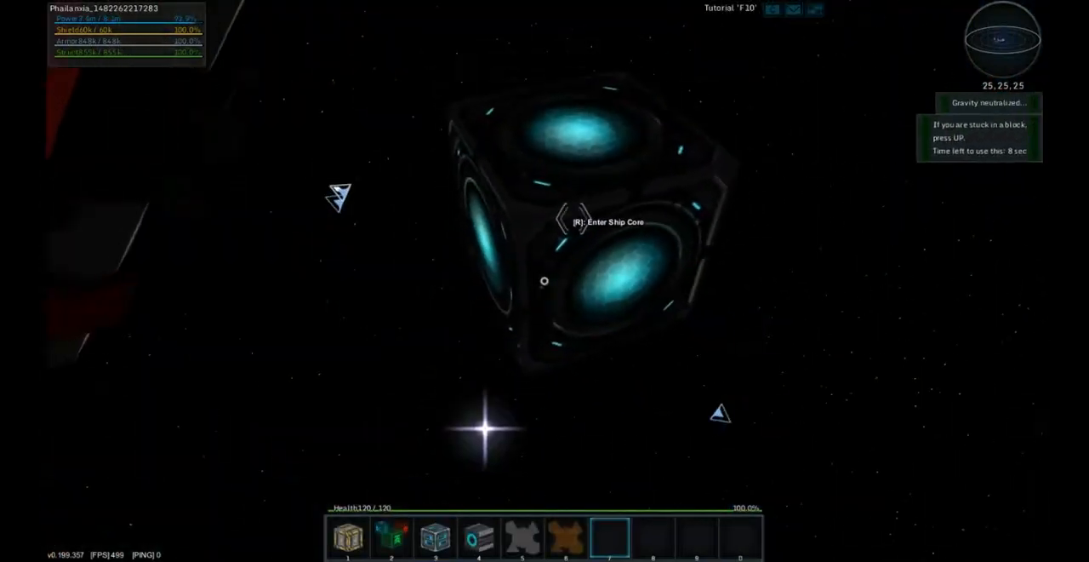
- Open the empty storage block's stash inventory beside the basic factory
{"action": "key", "text": "r"}
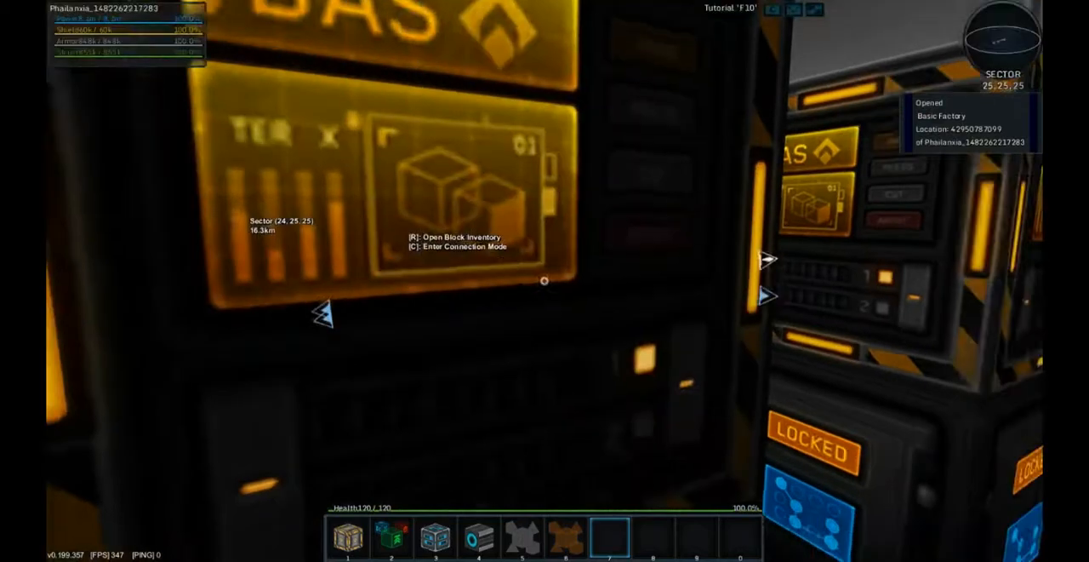
{"action": "key", "text": "r"}
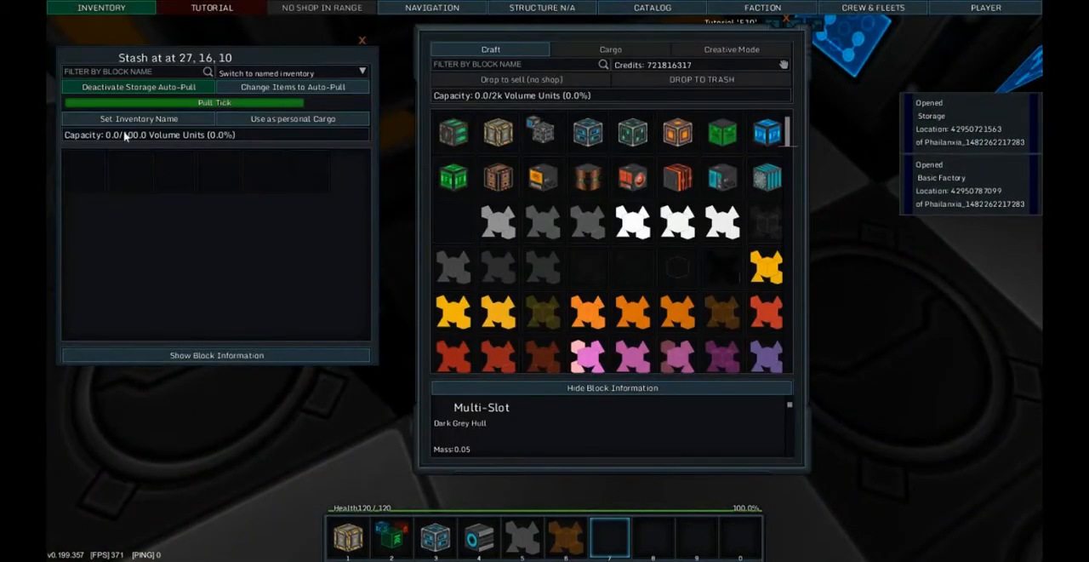